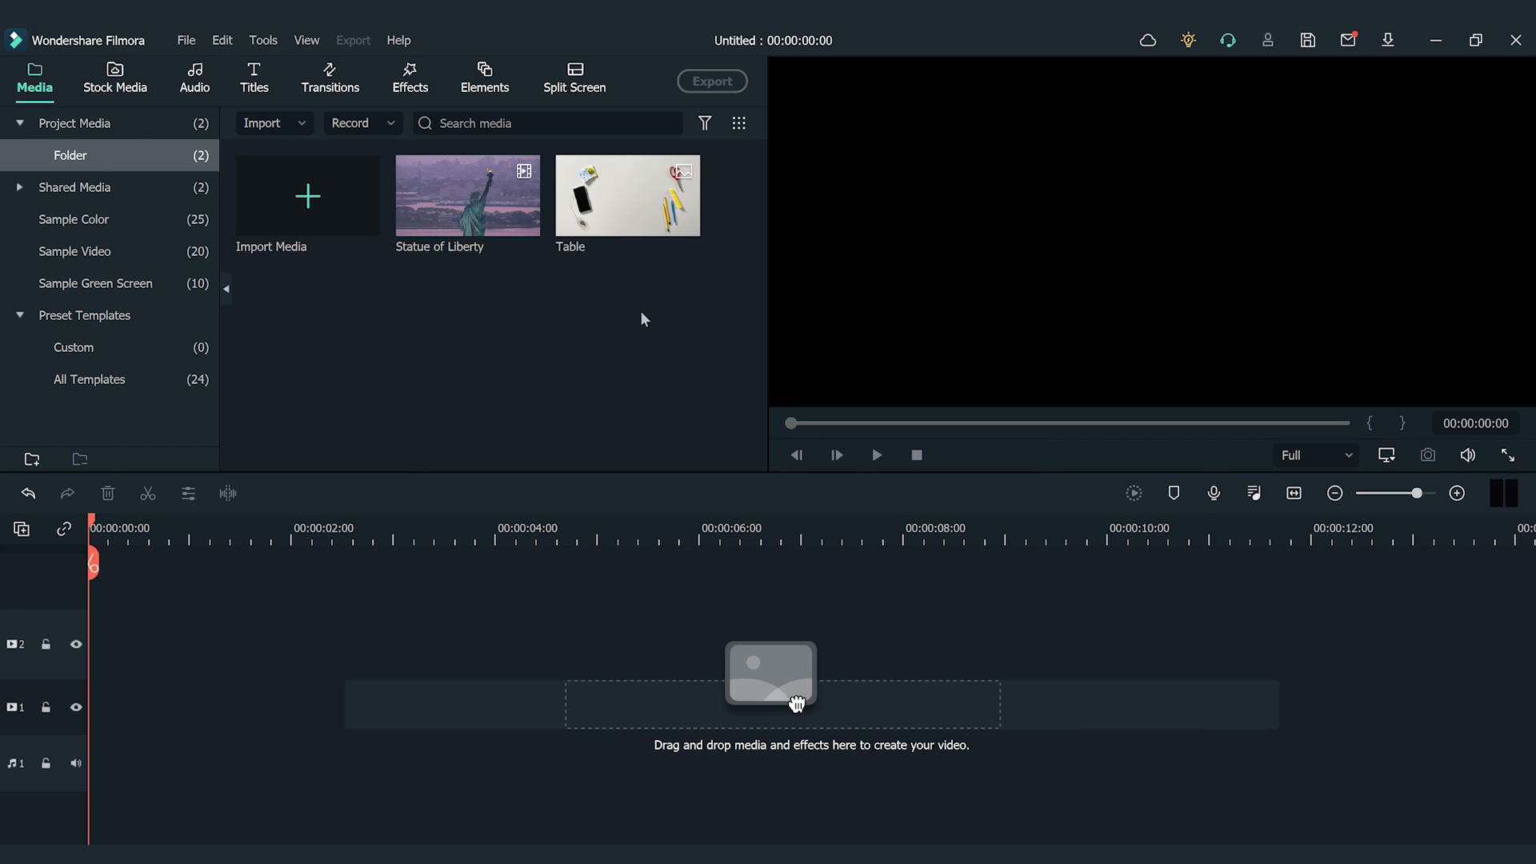
# Place the Statue of Liberty video on track 2 above the Table desk photo on track 1.
pyautogui.click(627, 195)
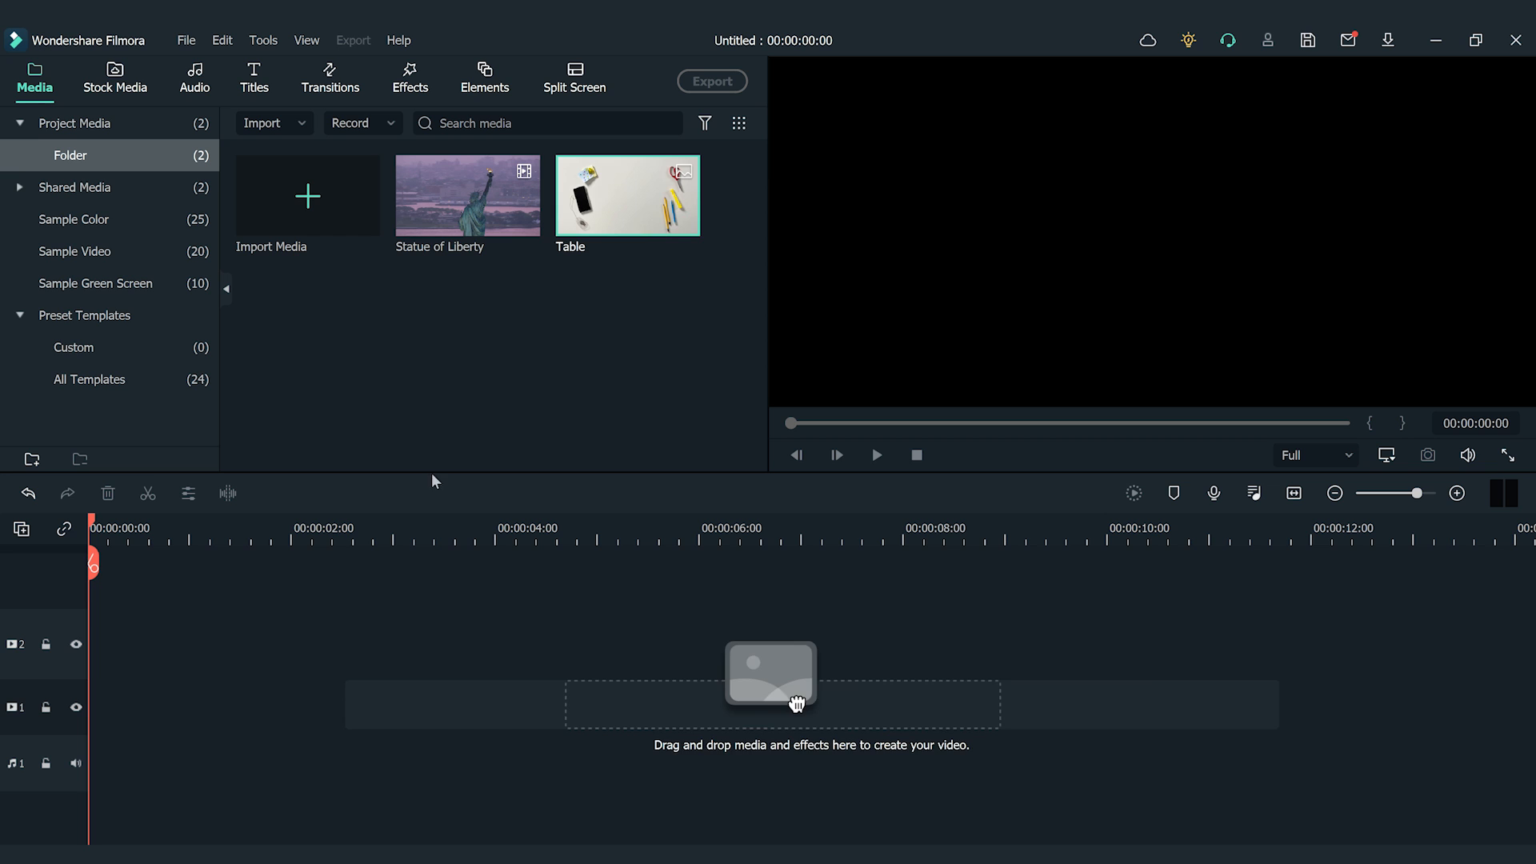
pyautogui.moveTo(627, 196); pyautogui.dragTo(343, 698)
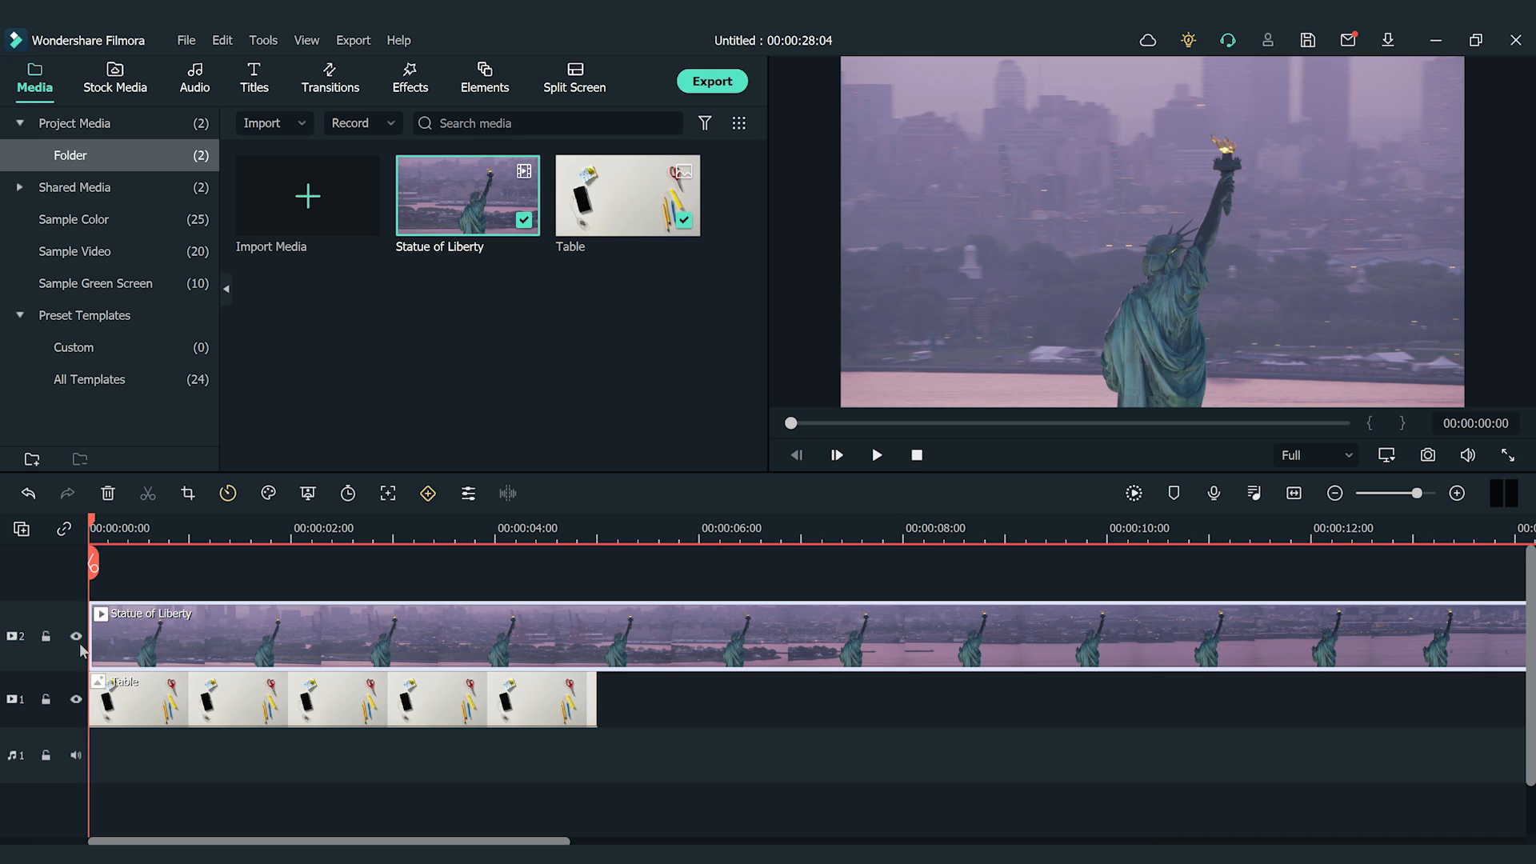
# Scale the Statue of Liberty clip to 35% and confirm.
pyautogui.doubleClick(152, 627)
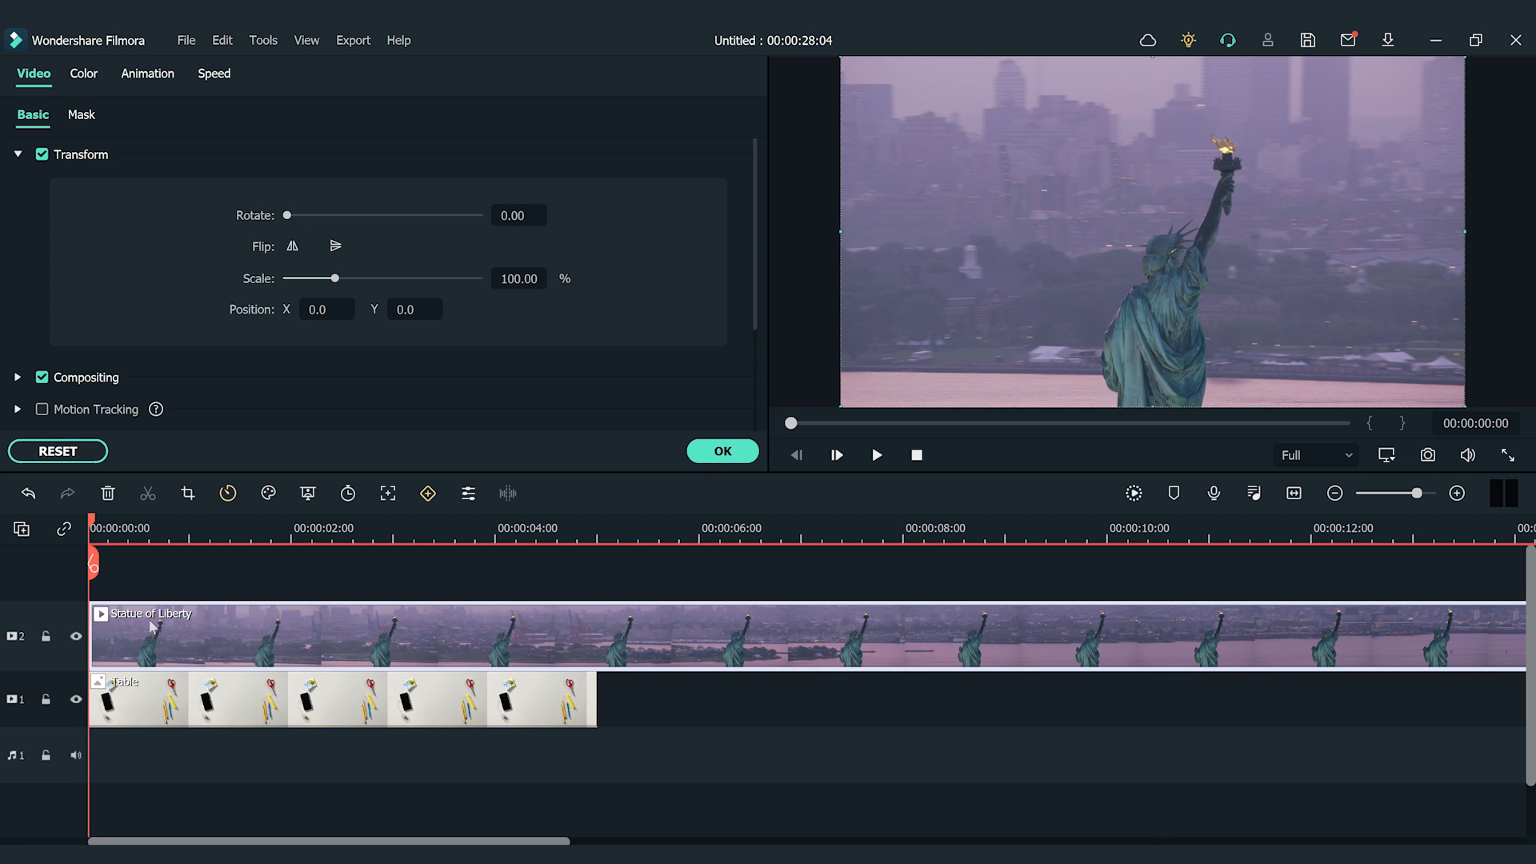
pyautogui.write('35')
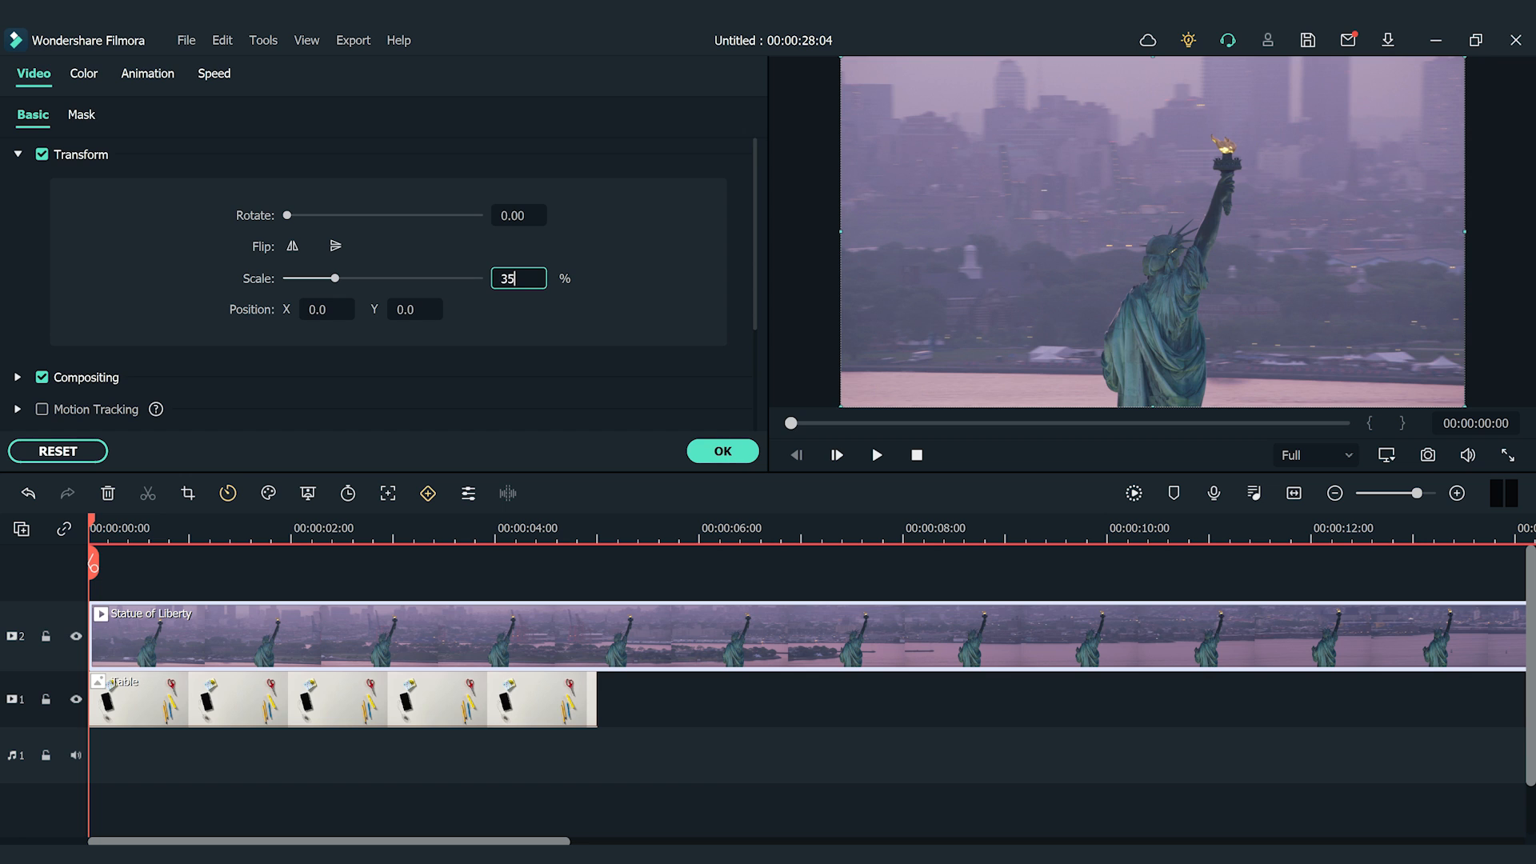
pyautogui.click(721, 451)
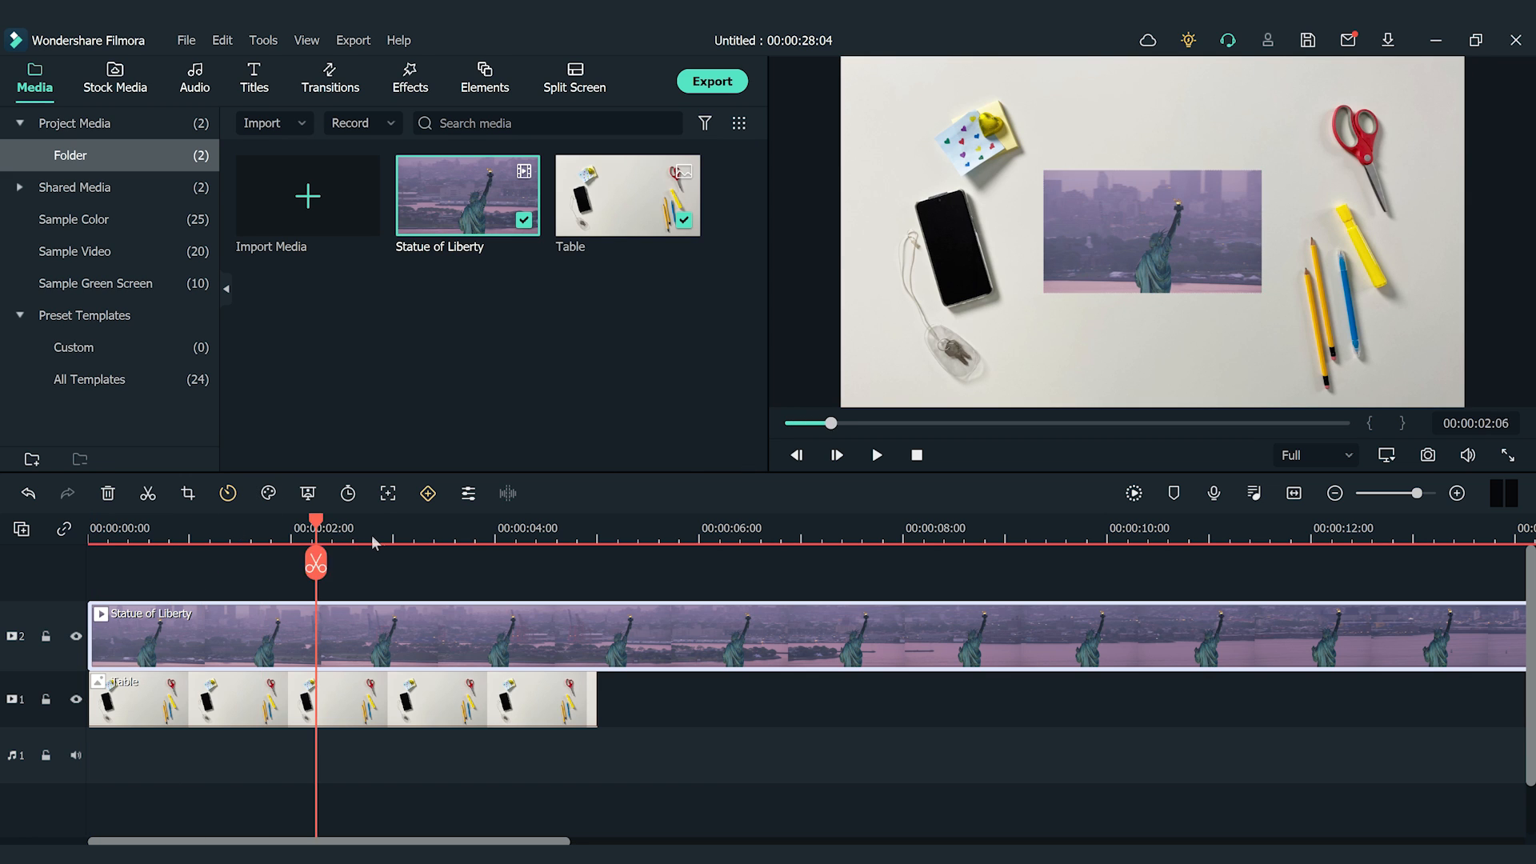
# Add a freeze frame to the Statue of Liberty clip and split where the freeze ends.
pyautogui.rightClick(377, 634)
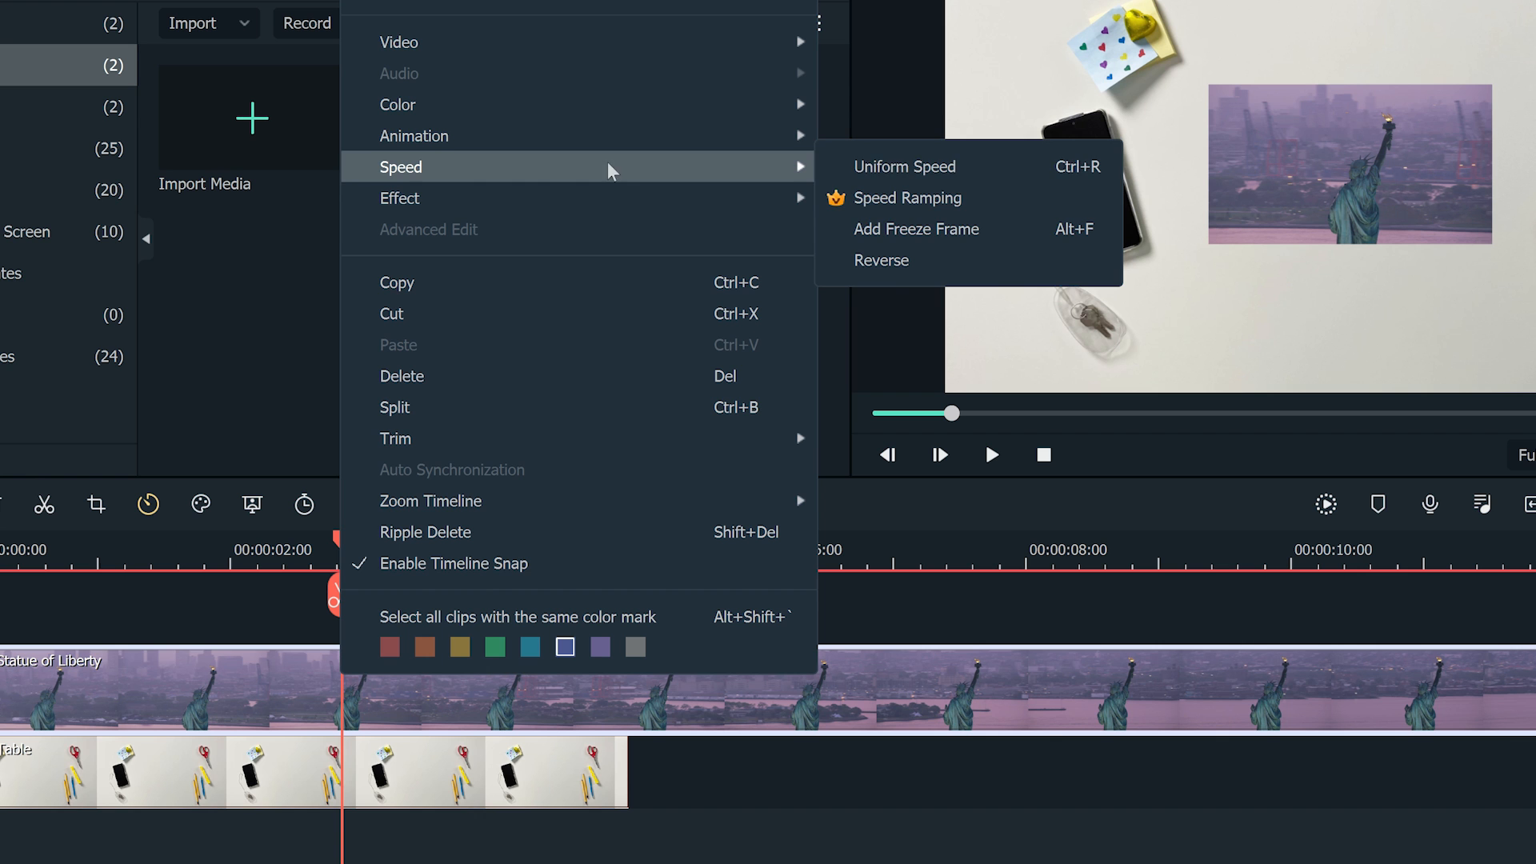
pyautogui.click(916, 229)
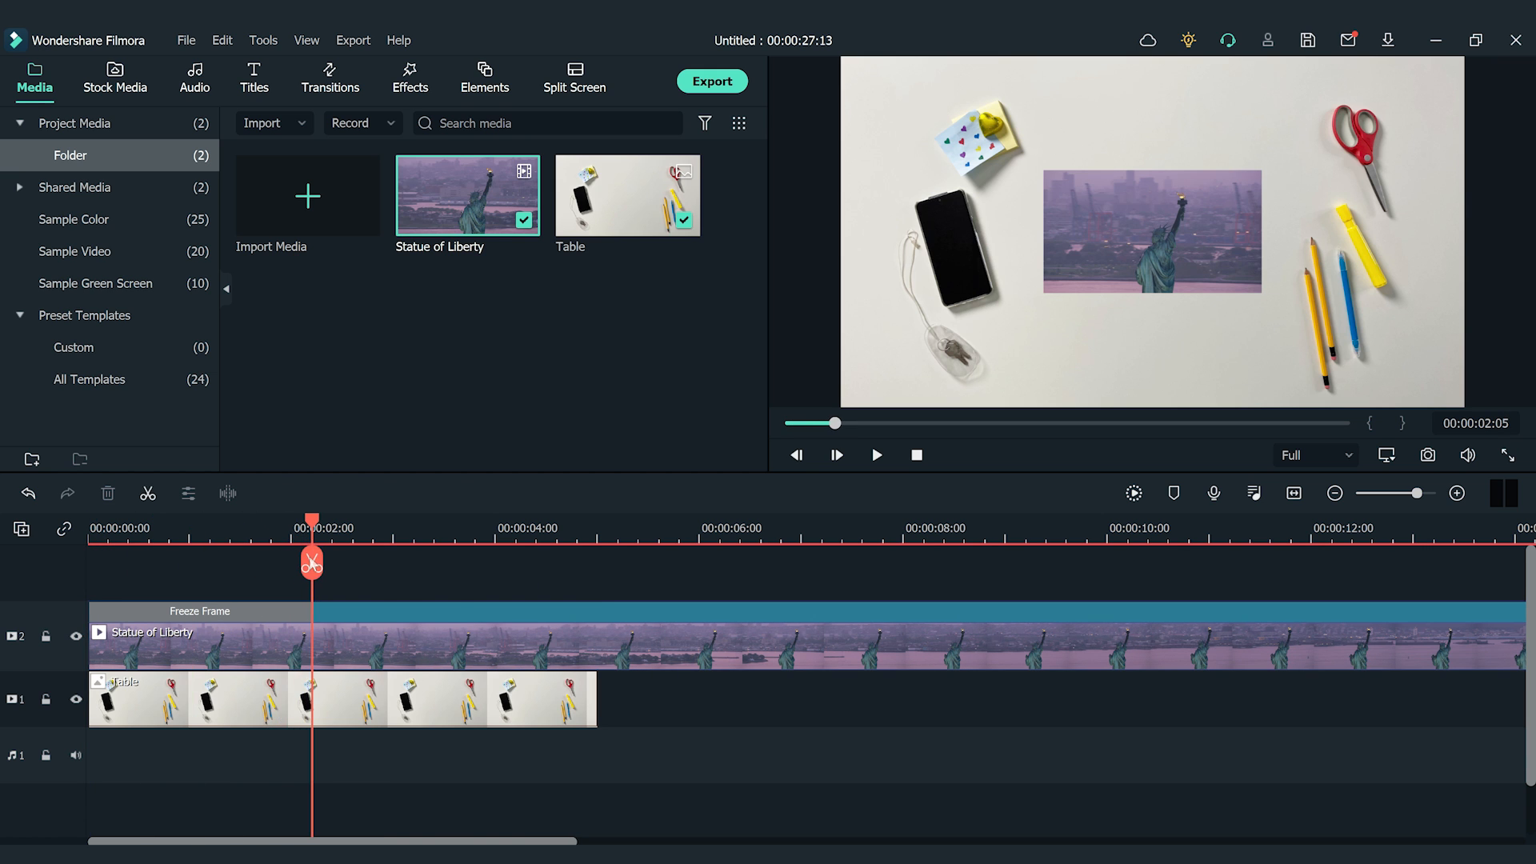
pyautogui.click(310, 562)
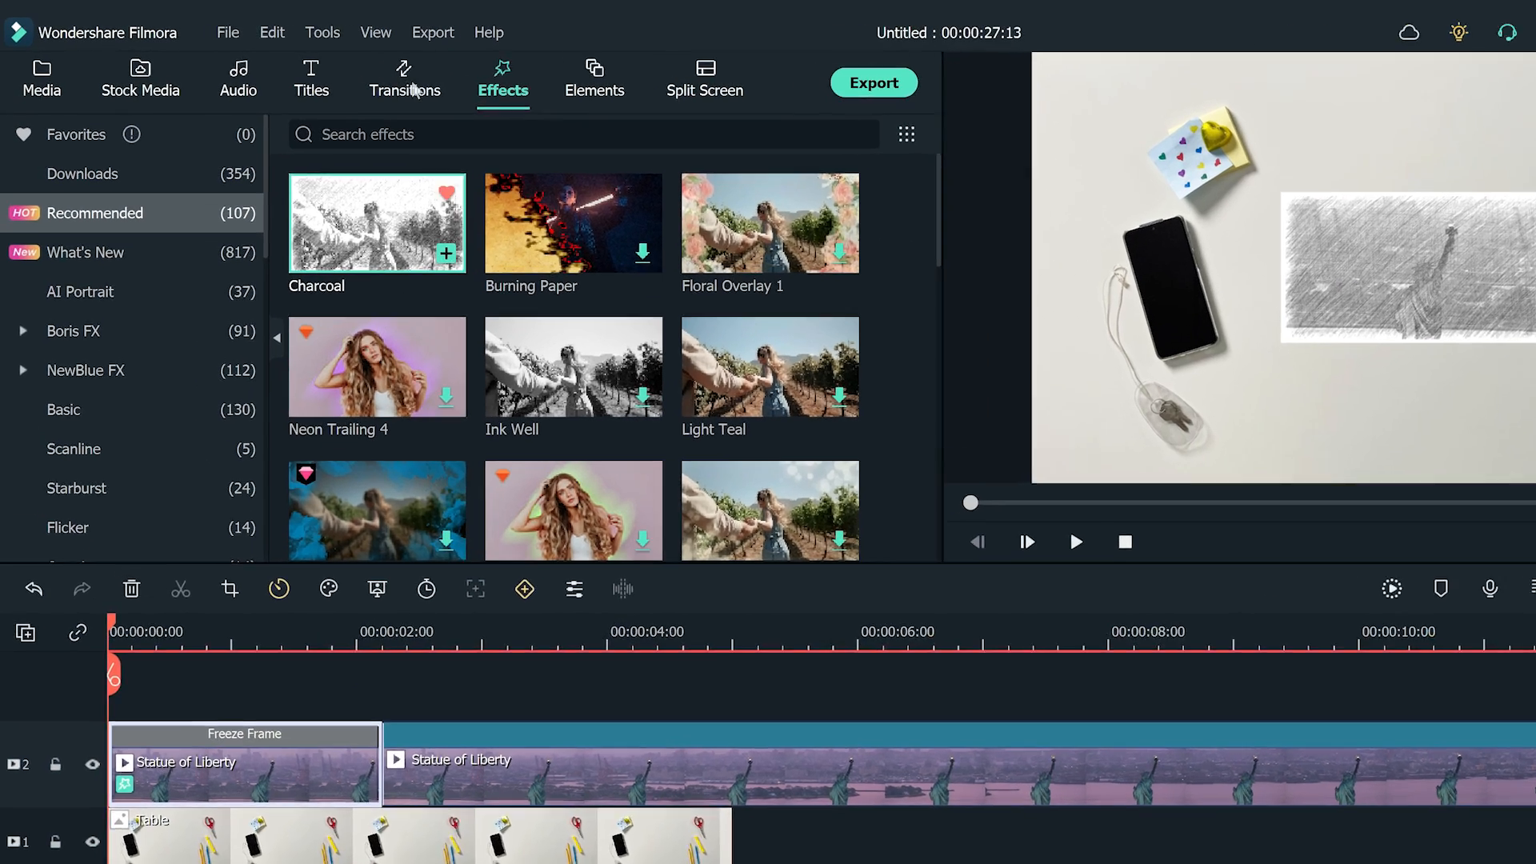
# Search transitions for 'evaporate', add Evaporate 2 between the clips, and preview it.
pyautogui.click(405, 80)
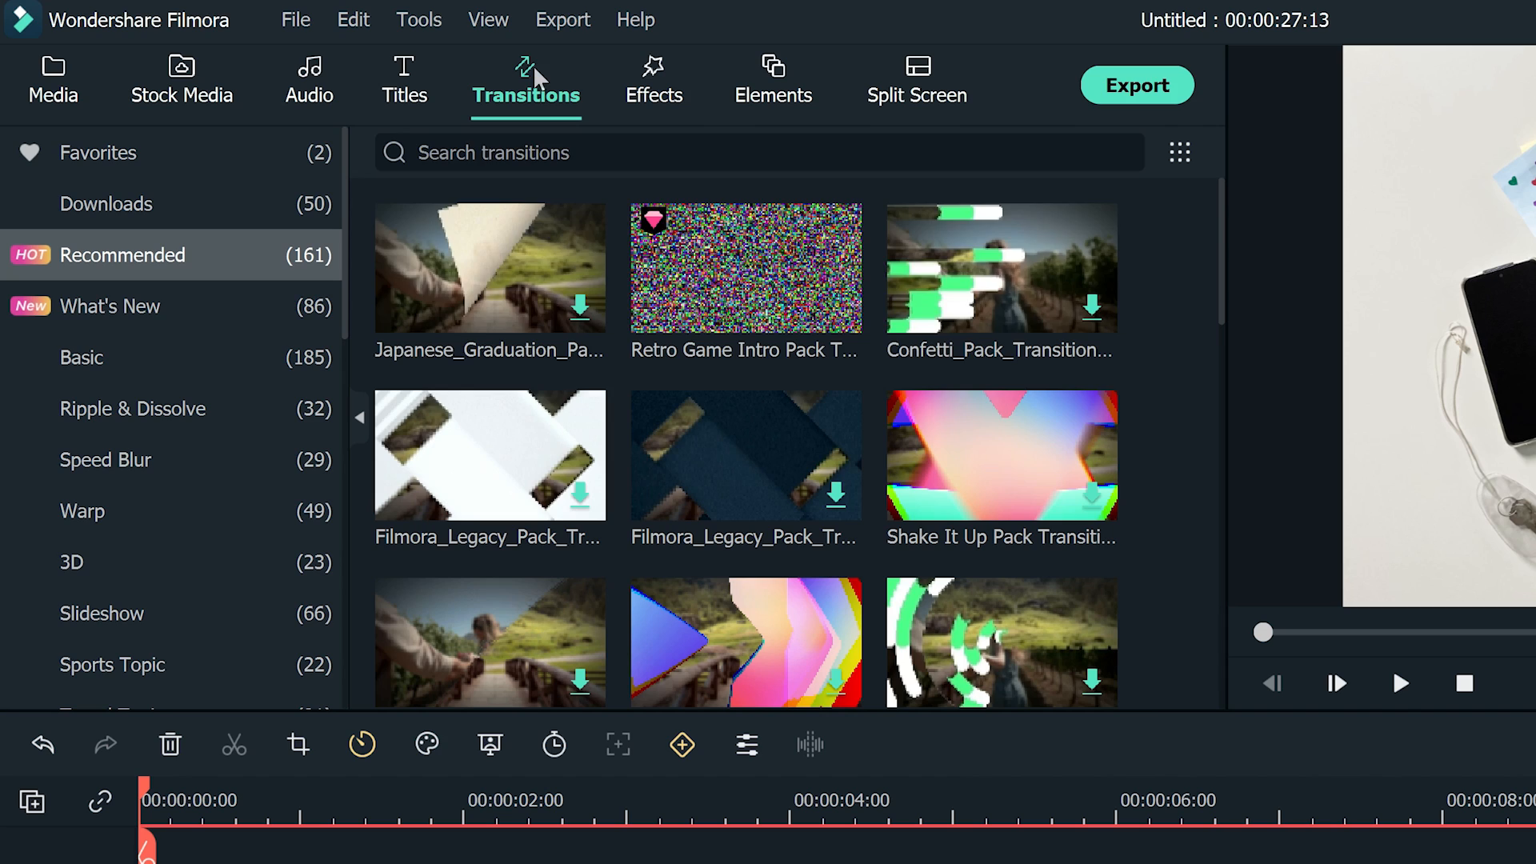
pyautogui.write('evaporate 2')
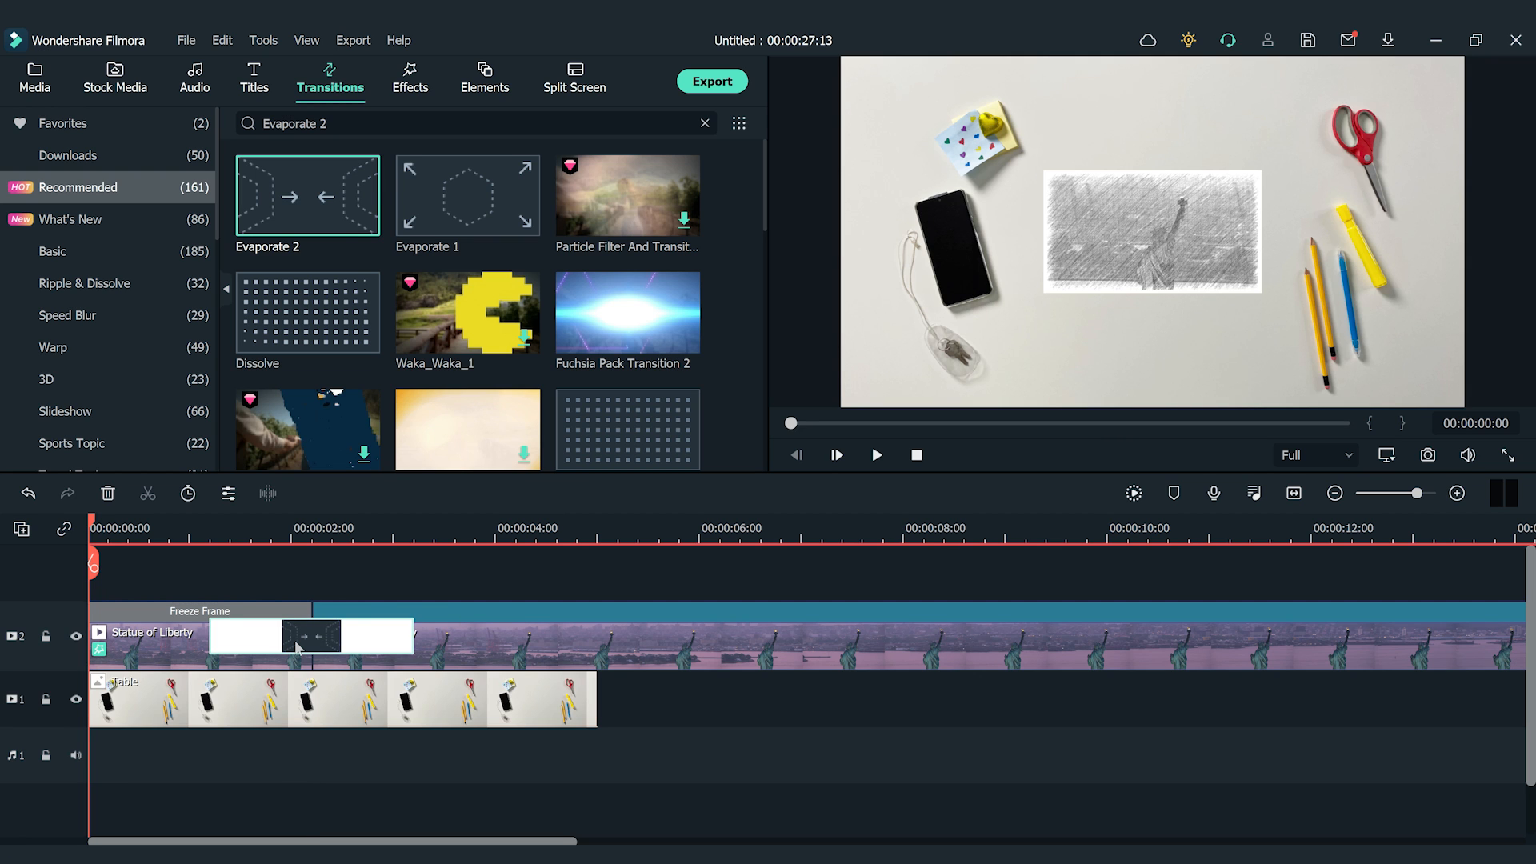
pyautogui.click(875, 454)
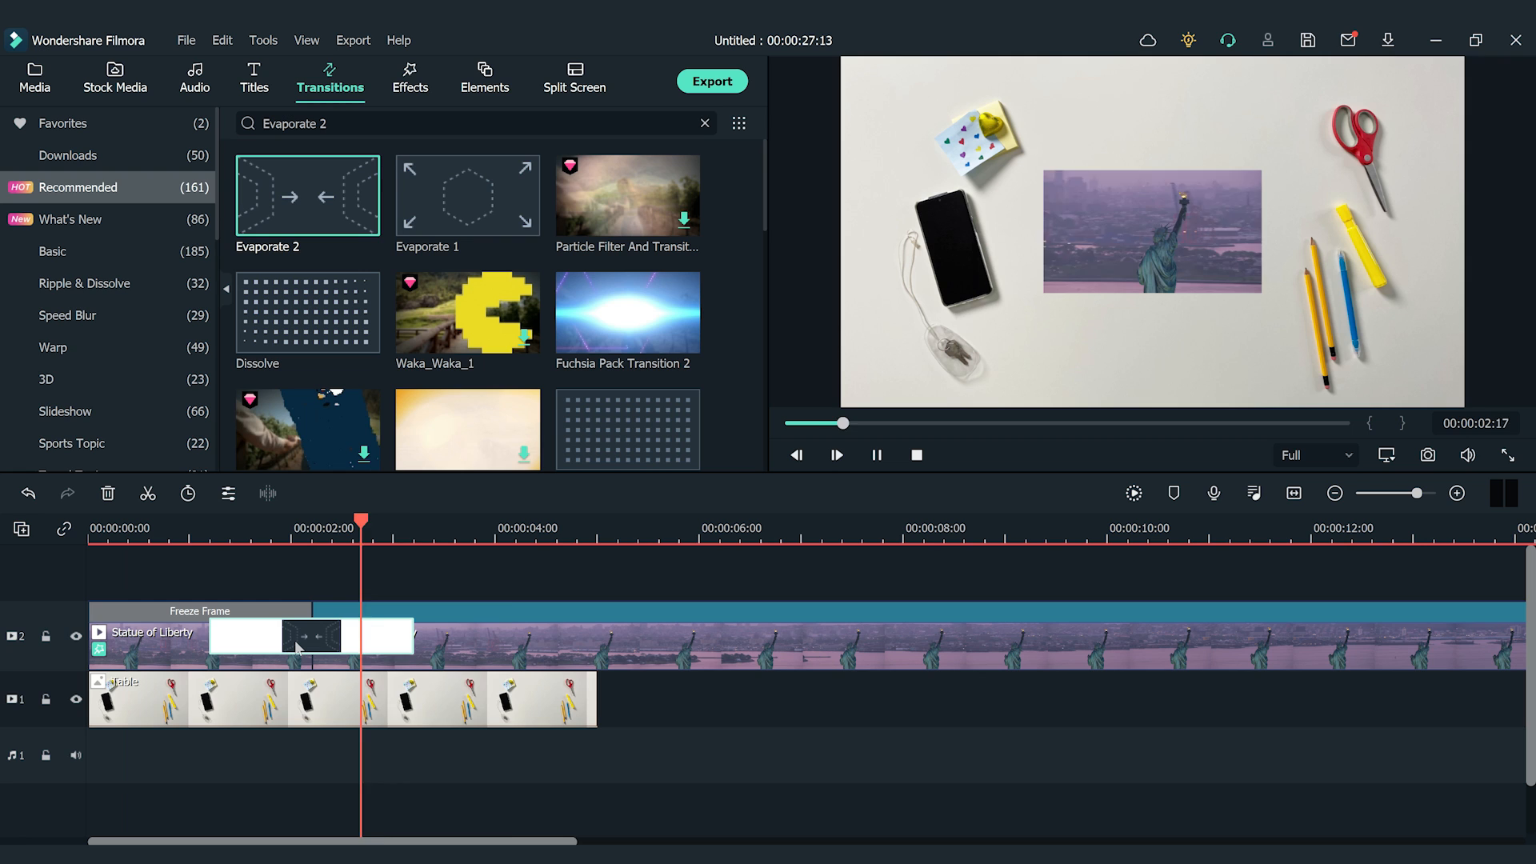
pyautogui.click(835, 454)
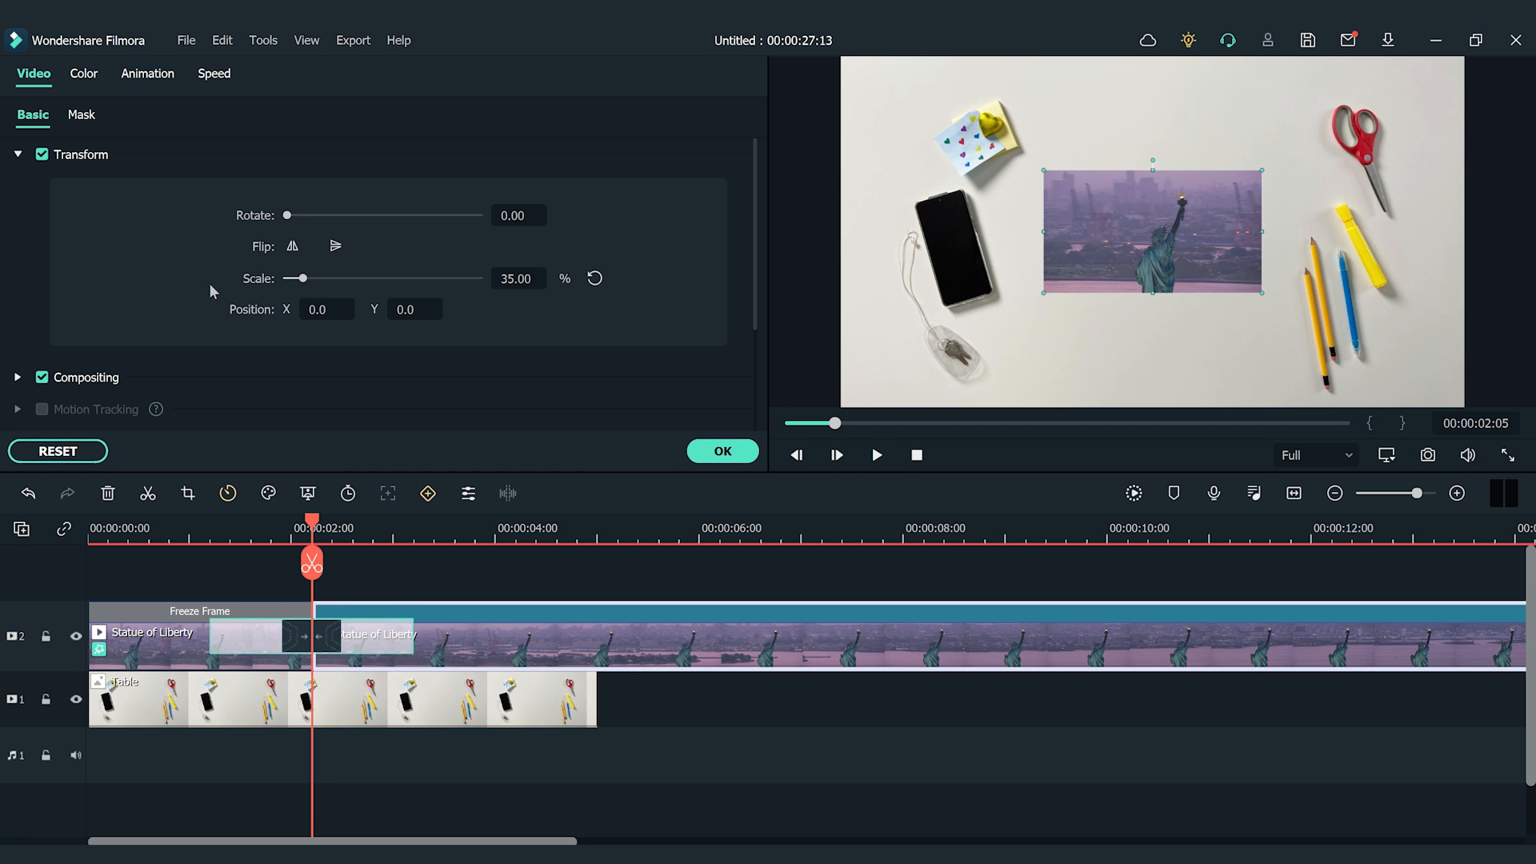
# Add custom Animation keyframes growing the moving Statue clip from 35% to full frame.
pyautogui.click(147, 74)
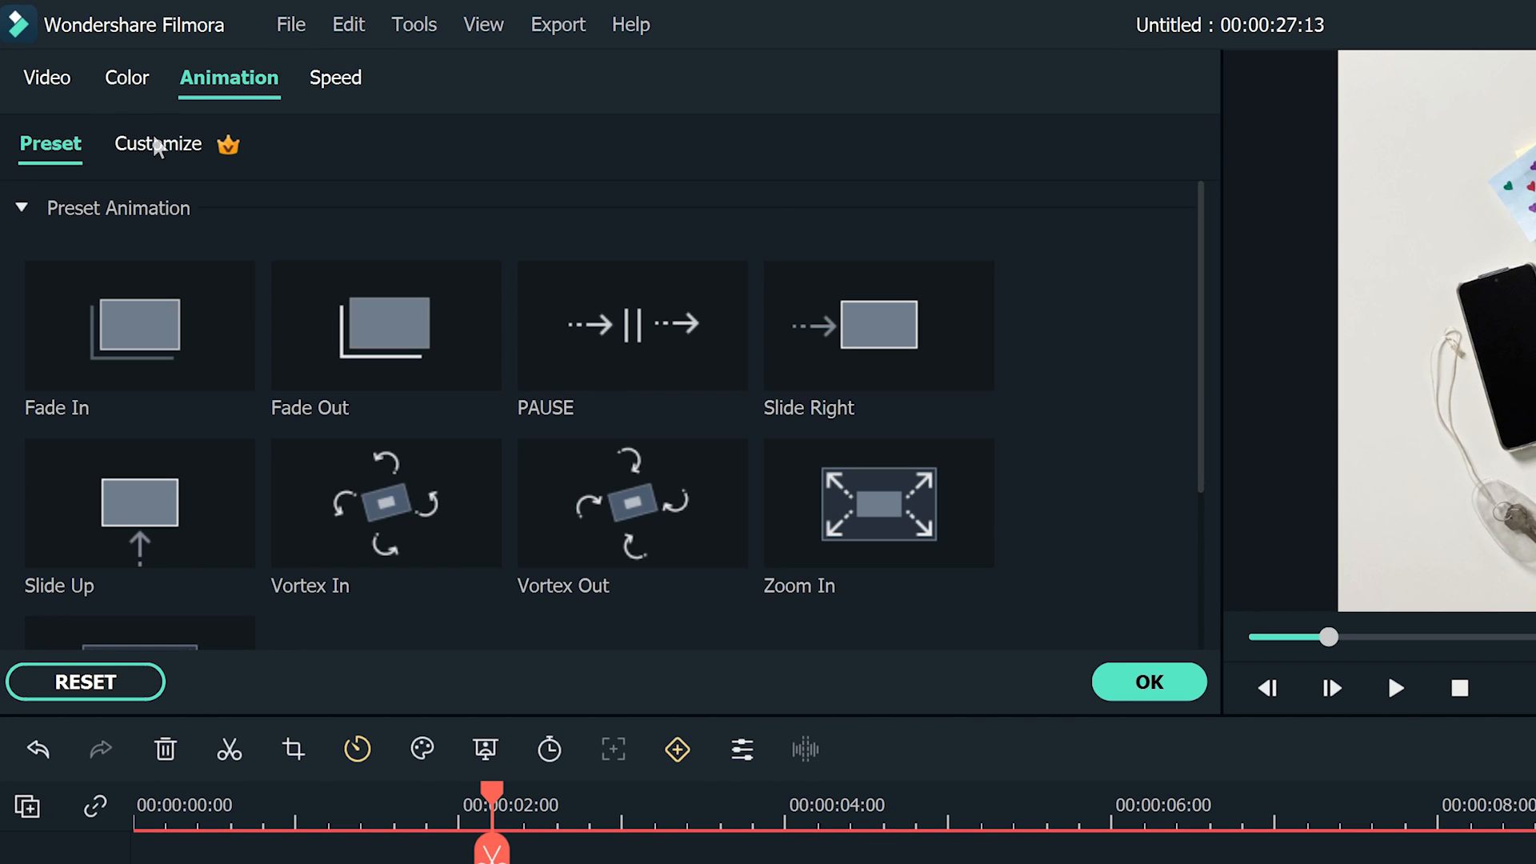
pyautogui.click(157, 144)
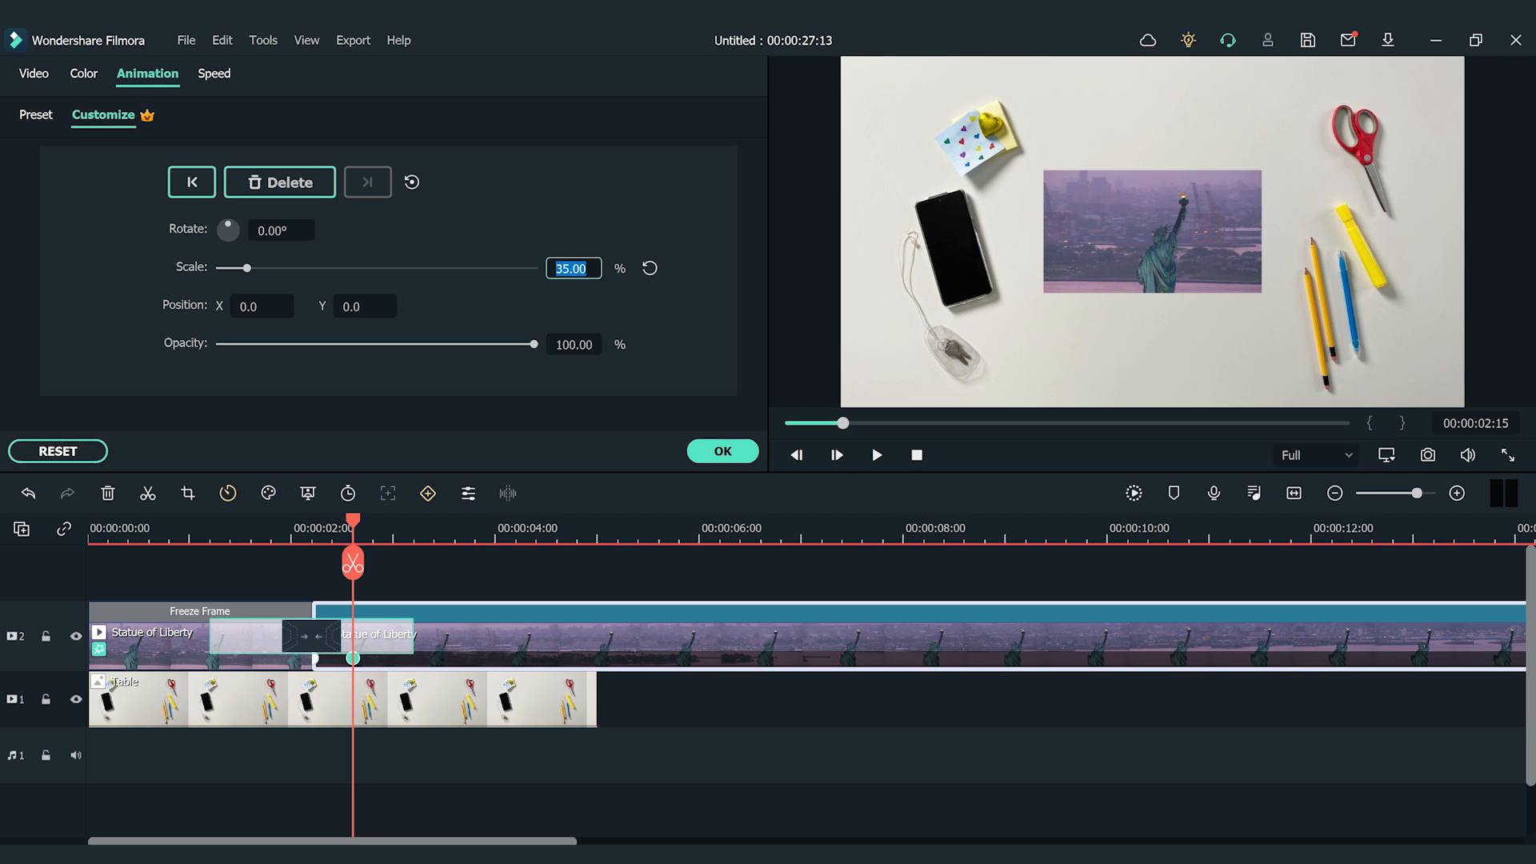
pyautogui.click(649, 268)
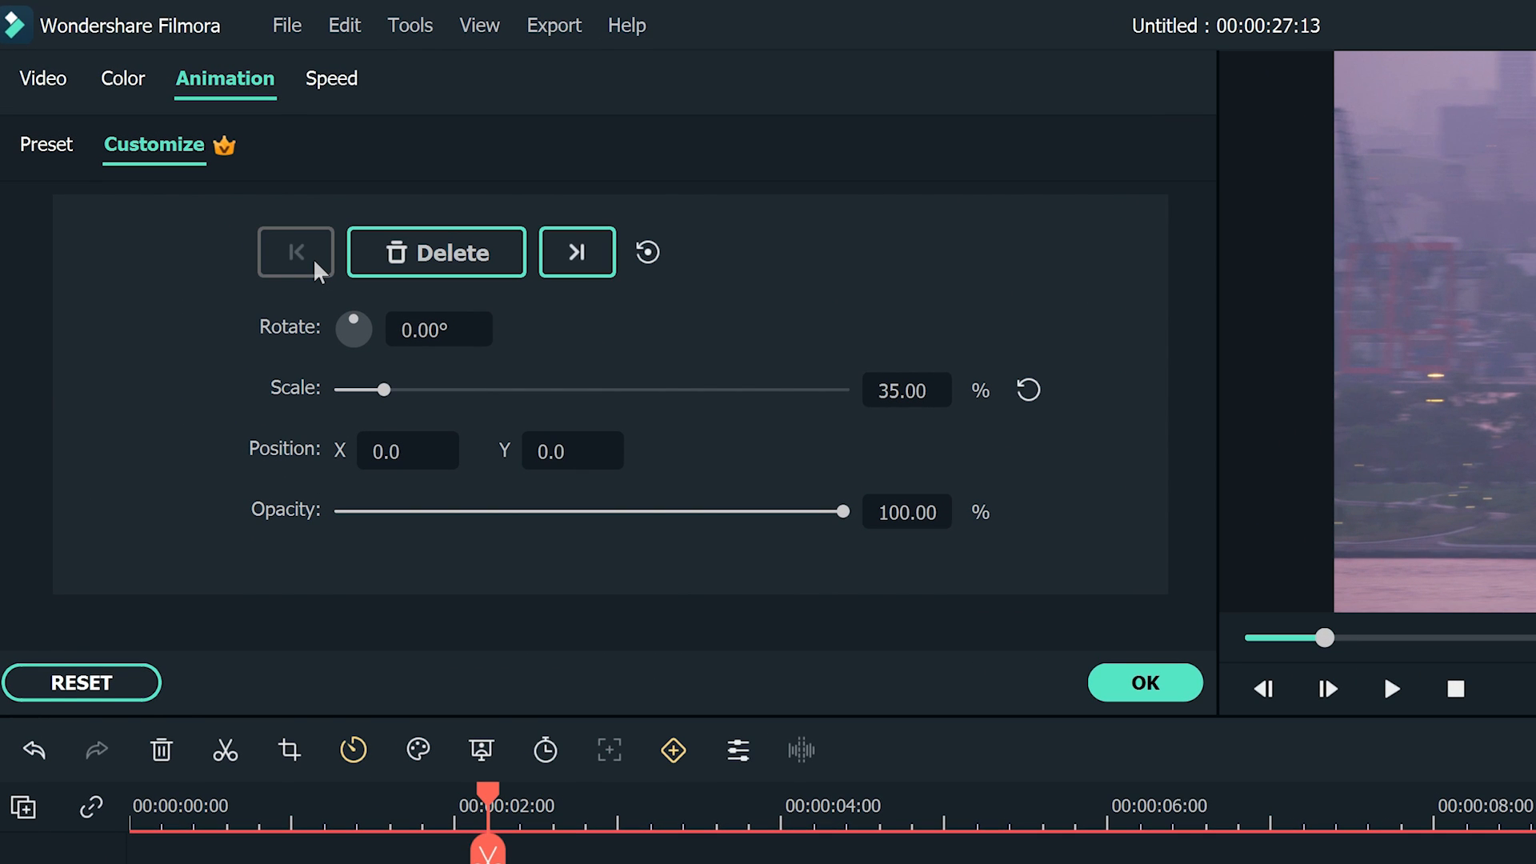
# Keyframe the Table desk photo, setting Scale to 400 at the later keyframe.
pyautogui.scroll(-3)
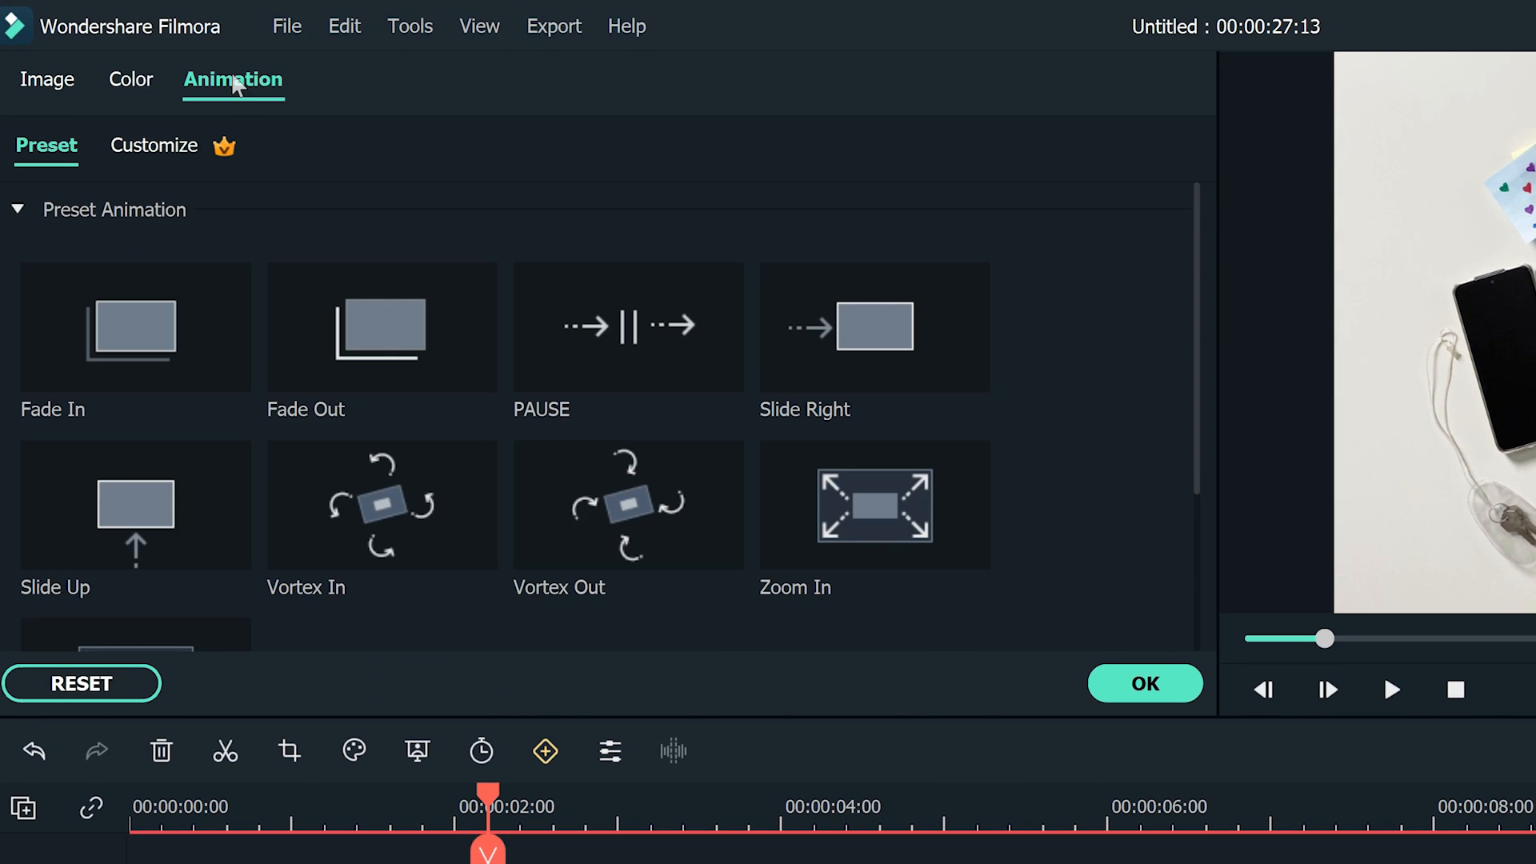
pyautogui.click(153, 145)
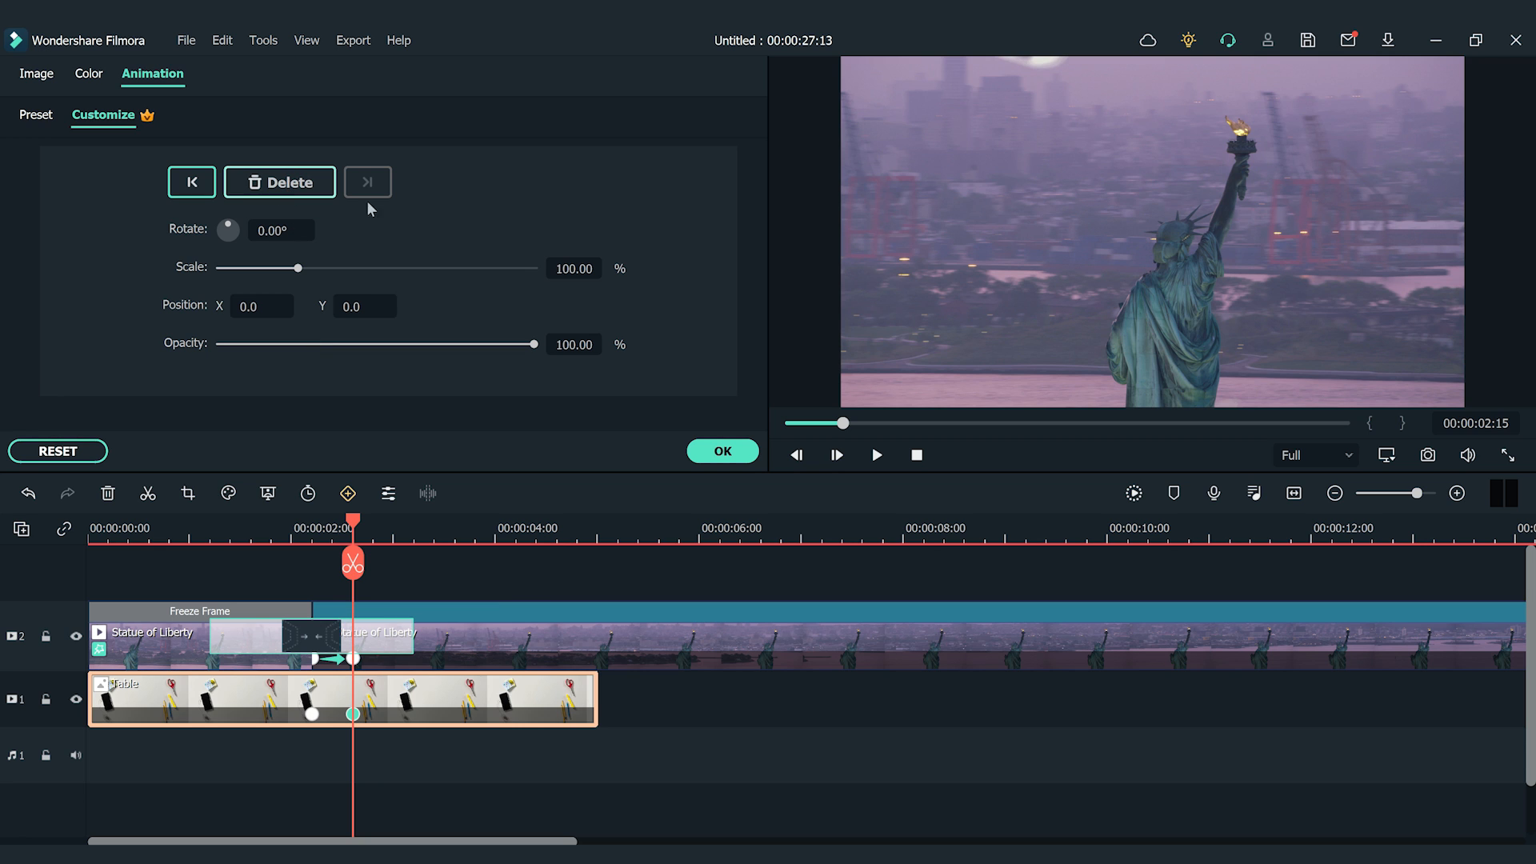
pyautogui.write('400')
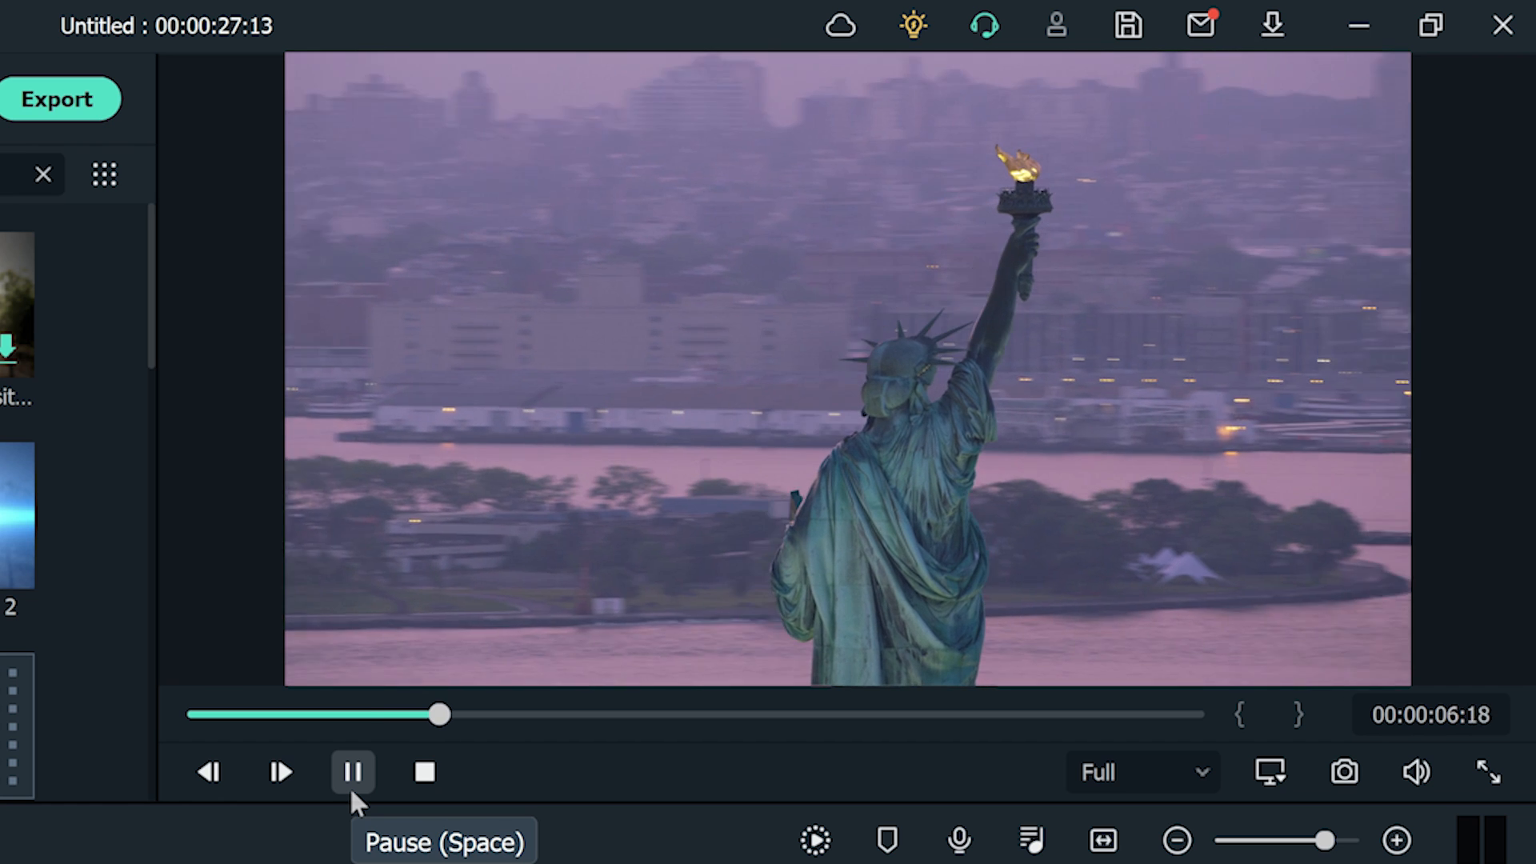
# Pause playback around eight seconds on the full-frame statue footage.
pyautogui.click(351, 772)
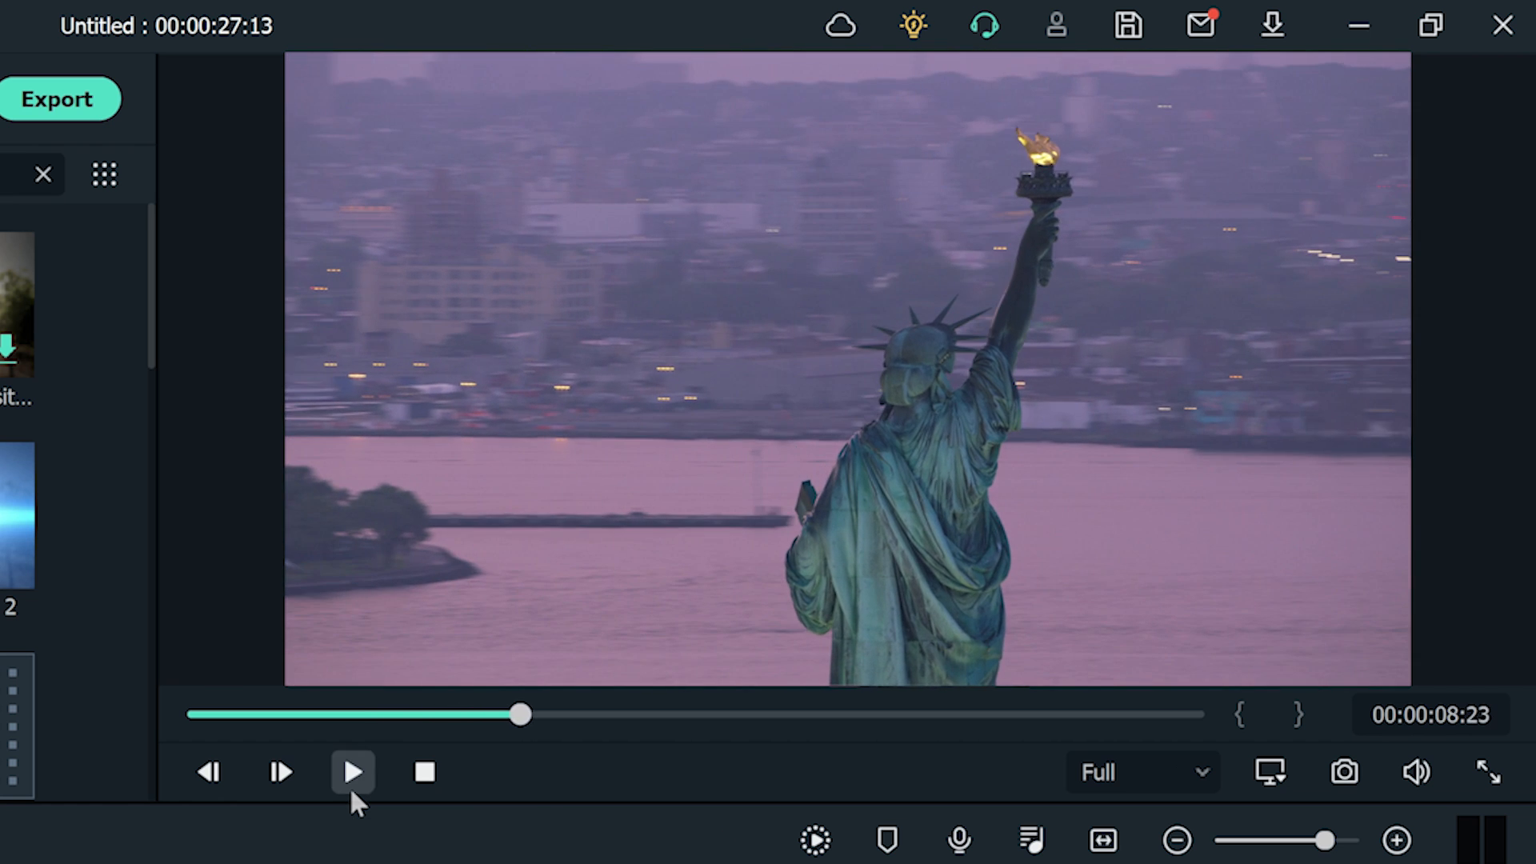